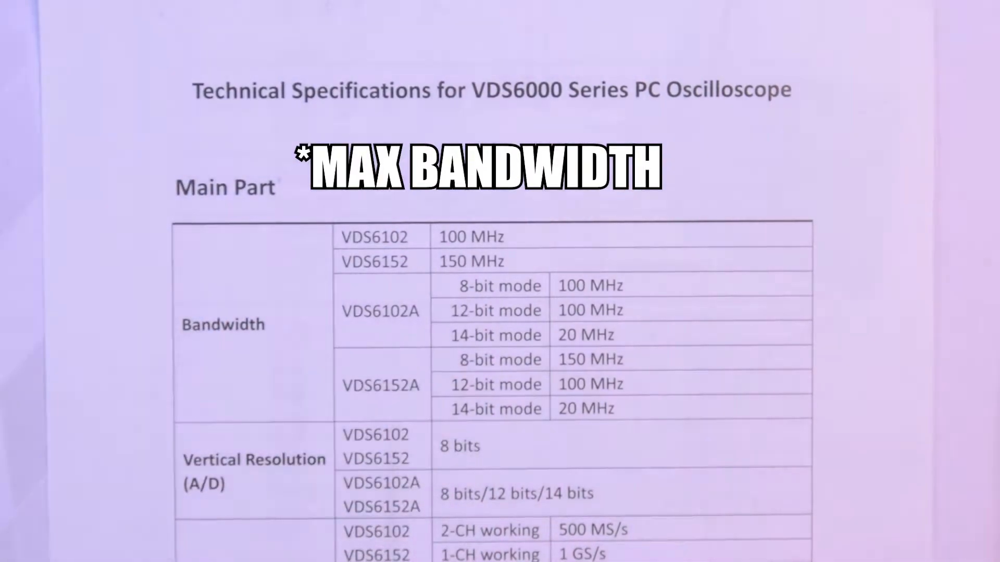
- Connect to the detected USB scope so the 1 kHz square wave appears on channel 1
{"action": "scroll", "scroll_direction": "down", "scroll_amount": 3}
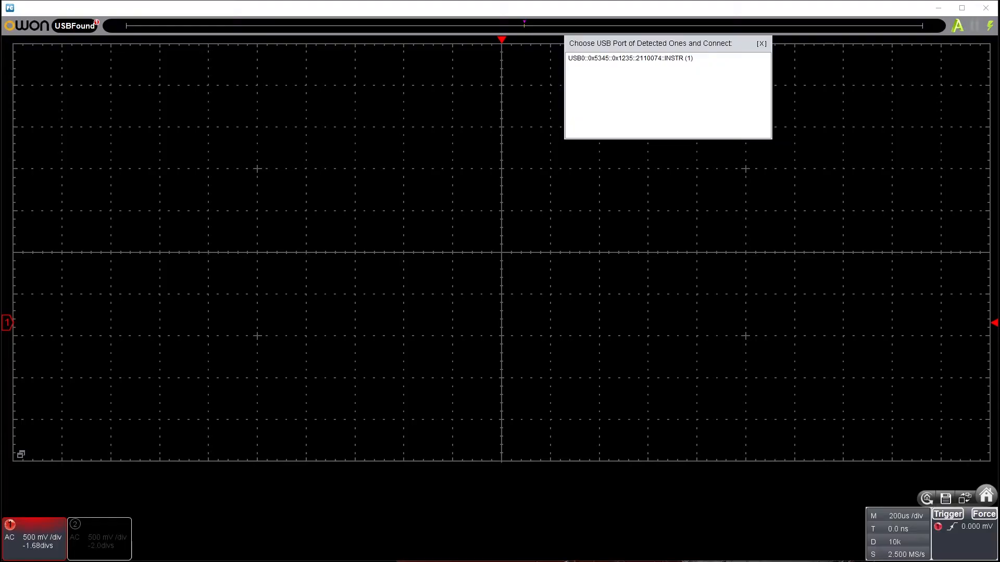
{"action": "mouse_move", "coordinate": [841, 280]}
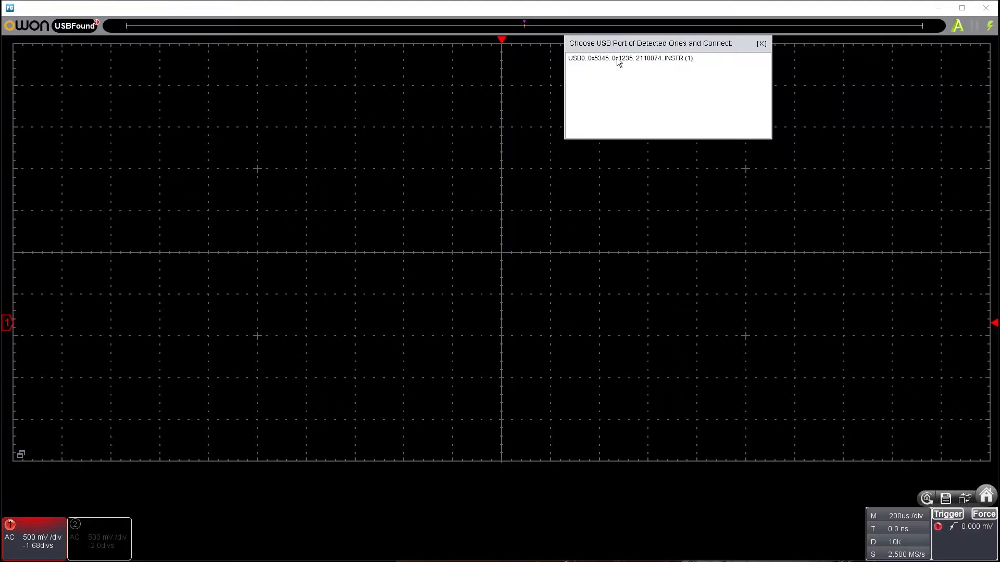
{"action": "mouse_move", "coordinate": [640, 60]}
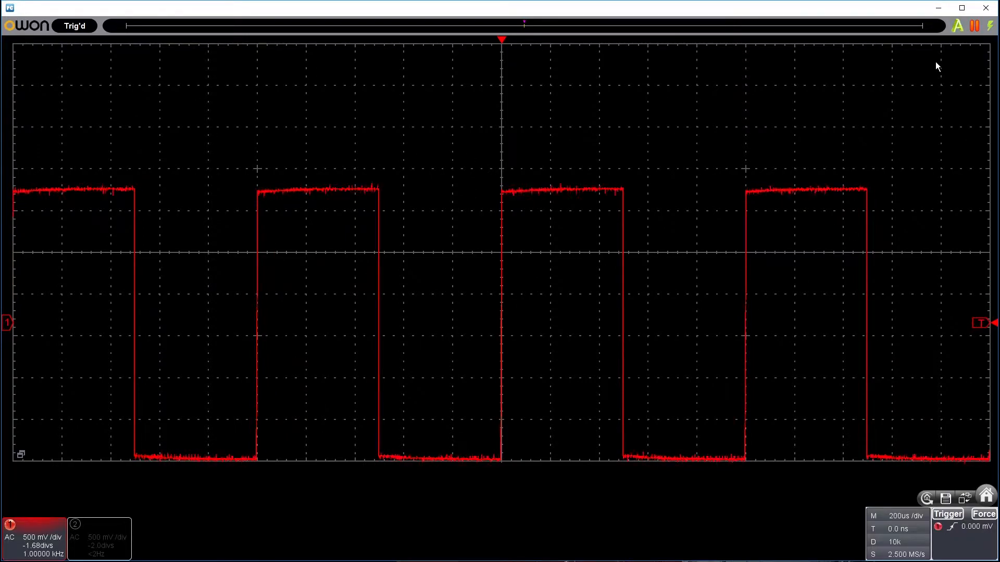
{"action": "mouse_move", "coordinate": [957, 26]}
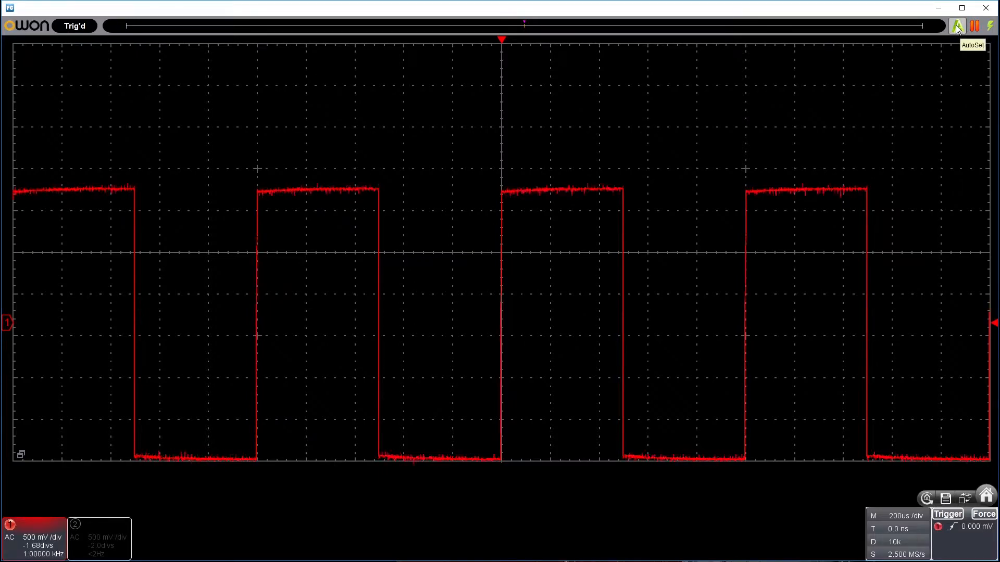
- Run AutoSet to rescale channel 1 to 1 V/div and 500 µs/div
{"action": "left_click", "coordinate": [957, 26]}
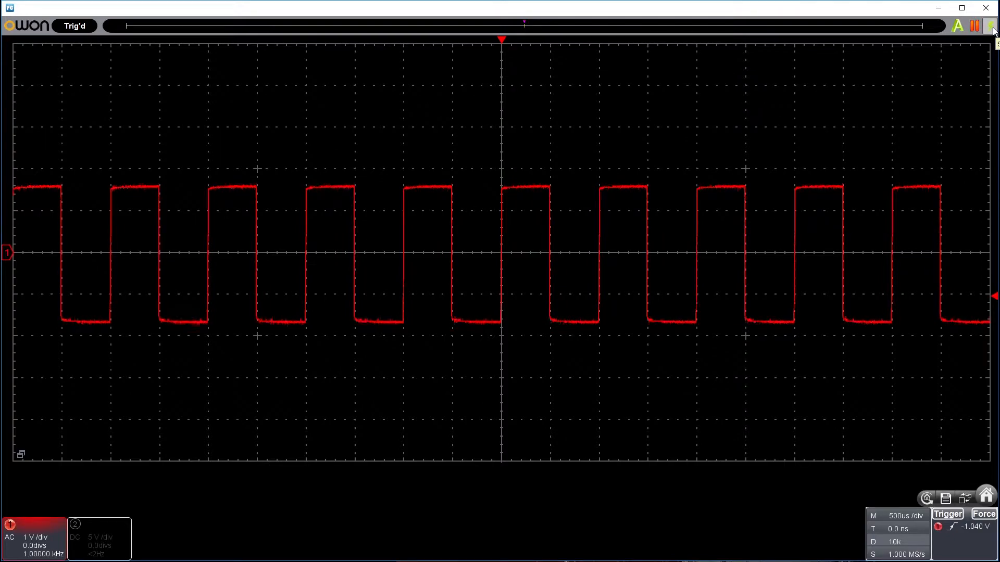
{"action": "mouse_move", "coordinate": [554, 41]}
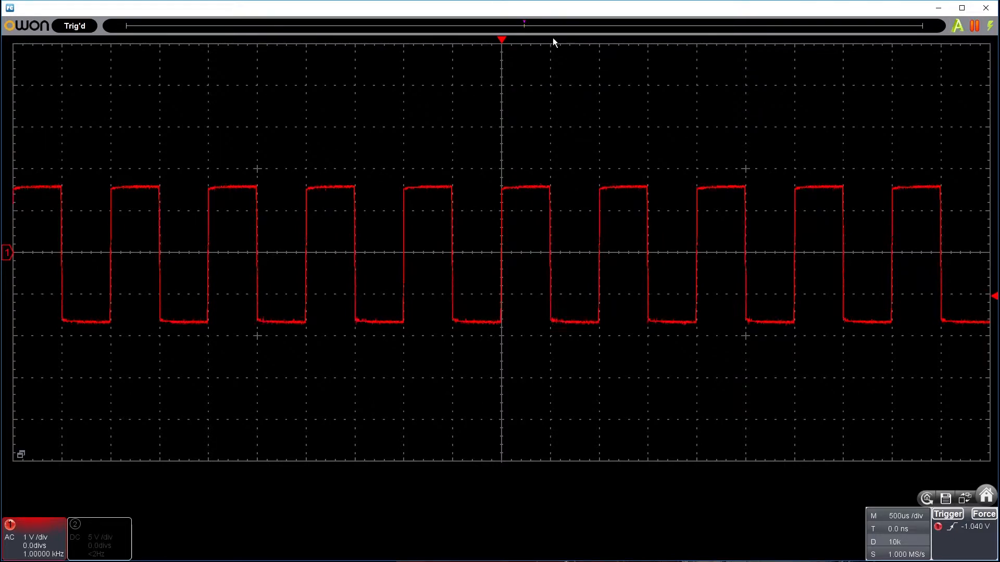
{"action": "mouse_move", "coordinate": [517, 169]}
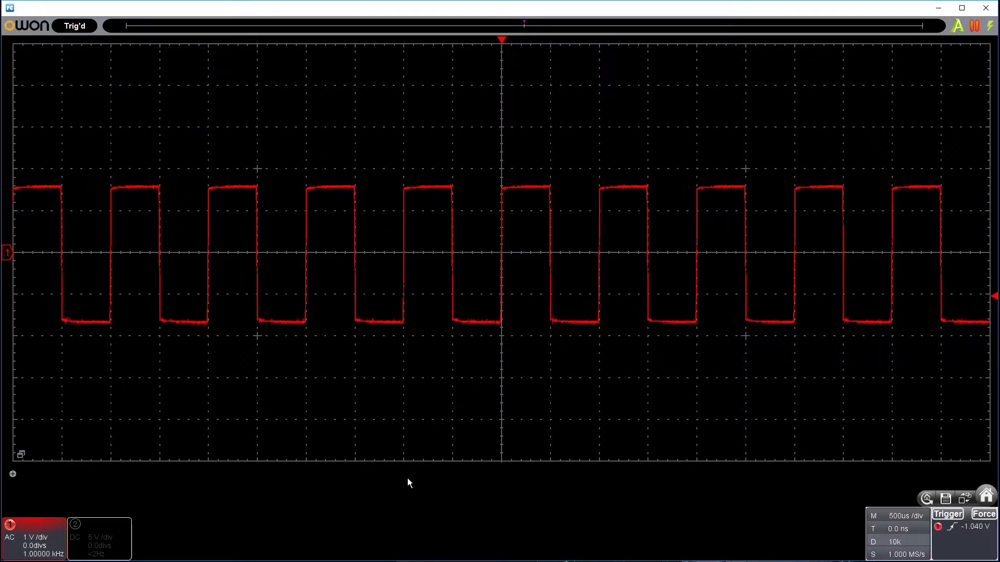
{"action": "mouse_move", "coordinate": [801, 389]}
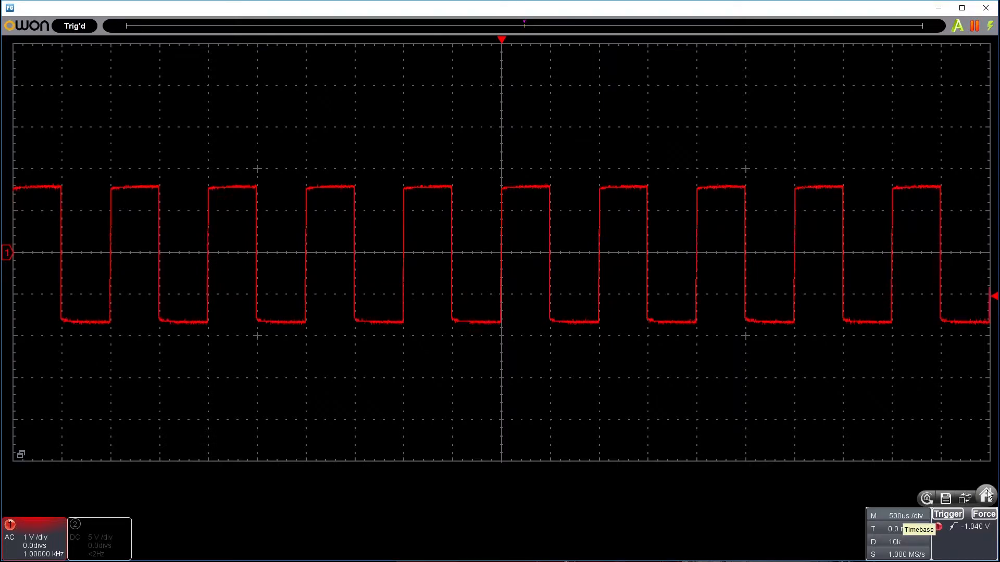
- Browse the Trigger settings, then view channel 1's settings (AC coupling, ×10 probe)
{"action": "left_click", "coordinate": [985, 494]}
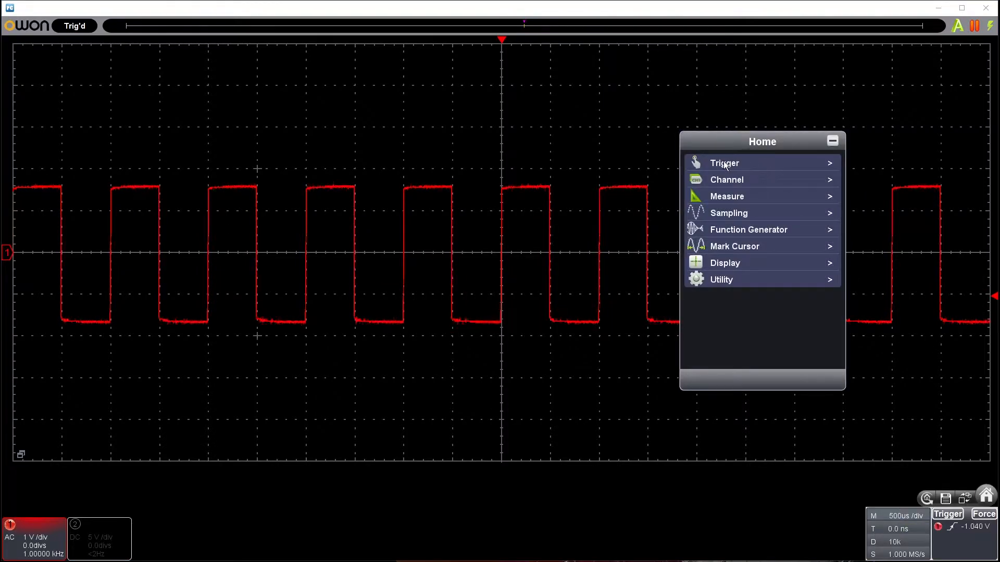
{"action": "left_click", "coordinate": [724, 162]}
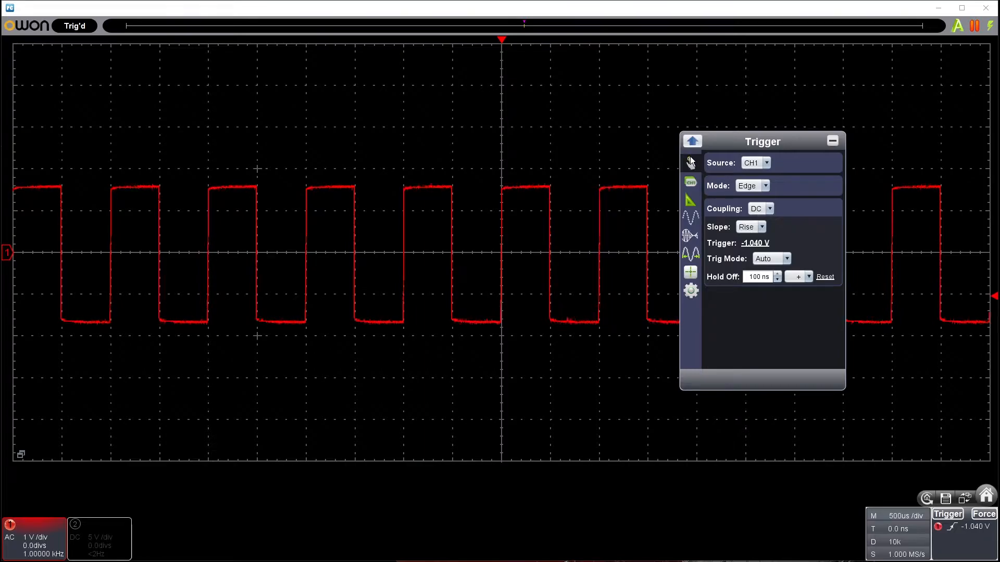
{"action": "mouse_move", "coordinate": [805, 158]}
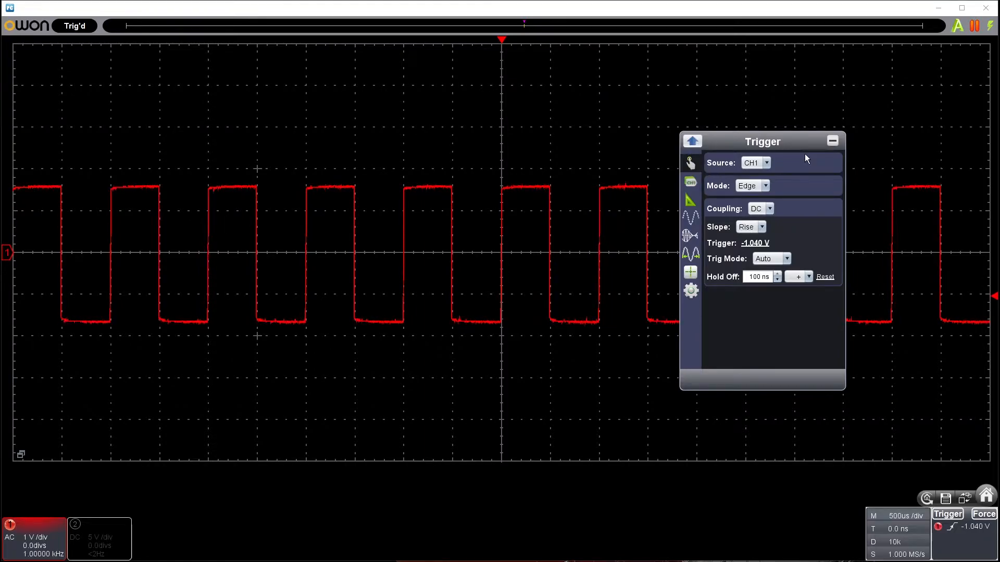
{"action": "left_click", "coordinate": [692, 140]}
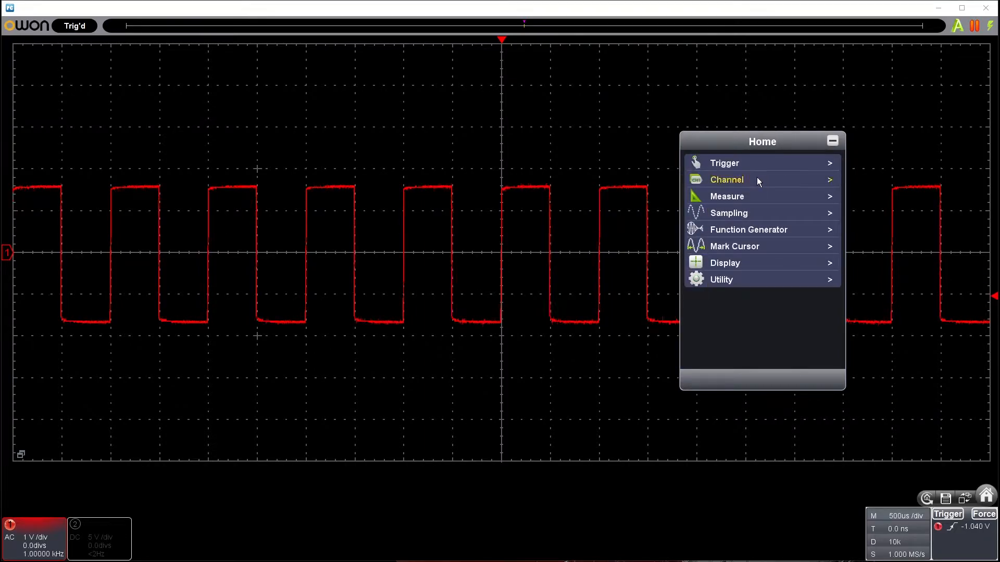
{"action": "left_click", "coordinate": [727, 179]}
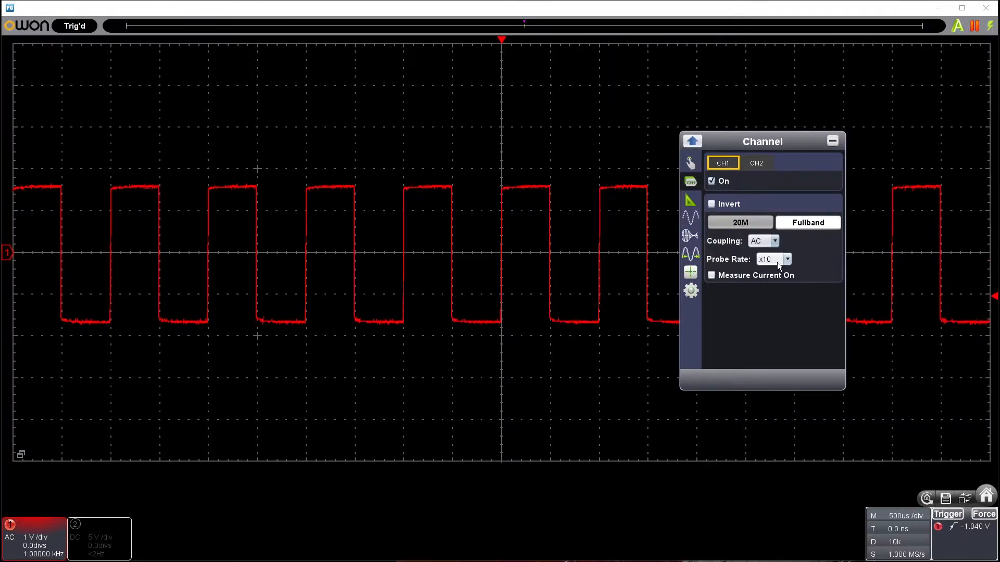
{"action": "mouse_move", "coordinate": [722, 163]}
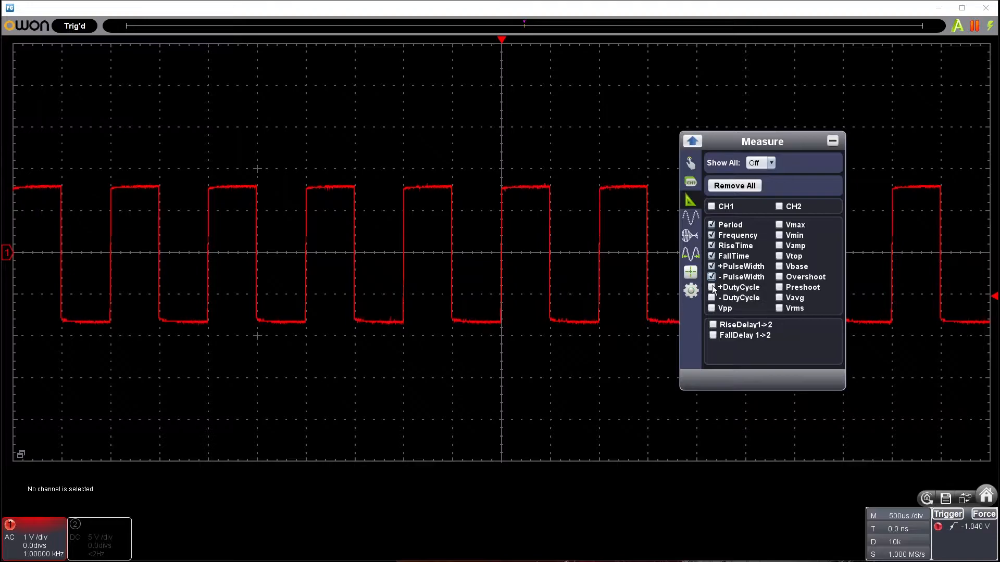
- Show the chosen measurements for channel 1, then remove all measurements from the display
{"action": "left_click", "coordinate": [713, 308]}
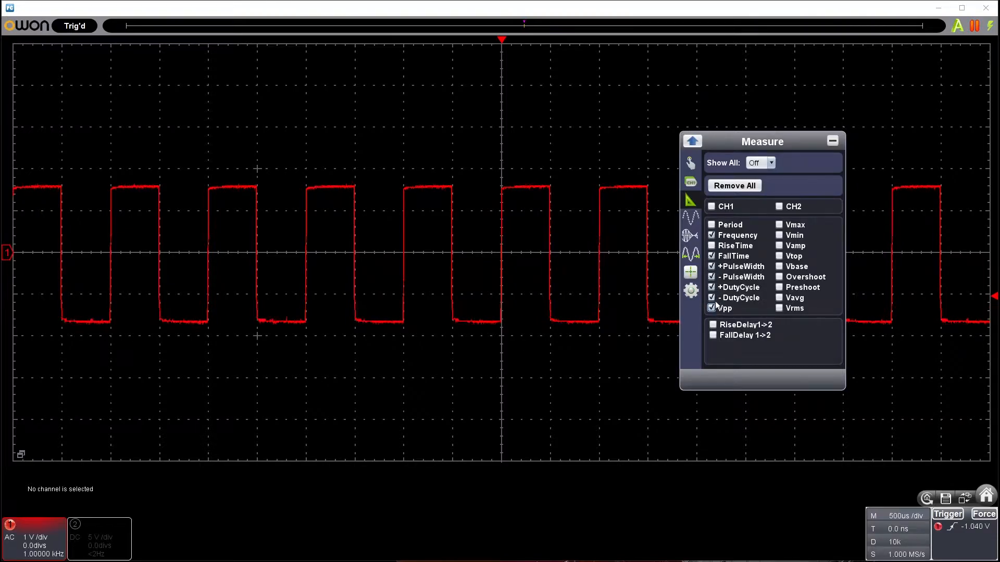
{"action": "left_click", "coordinate": [712, 206]}
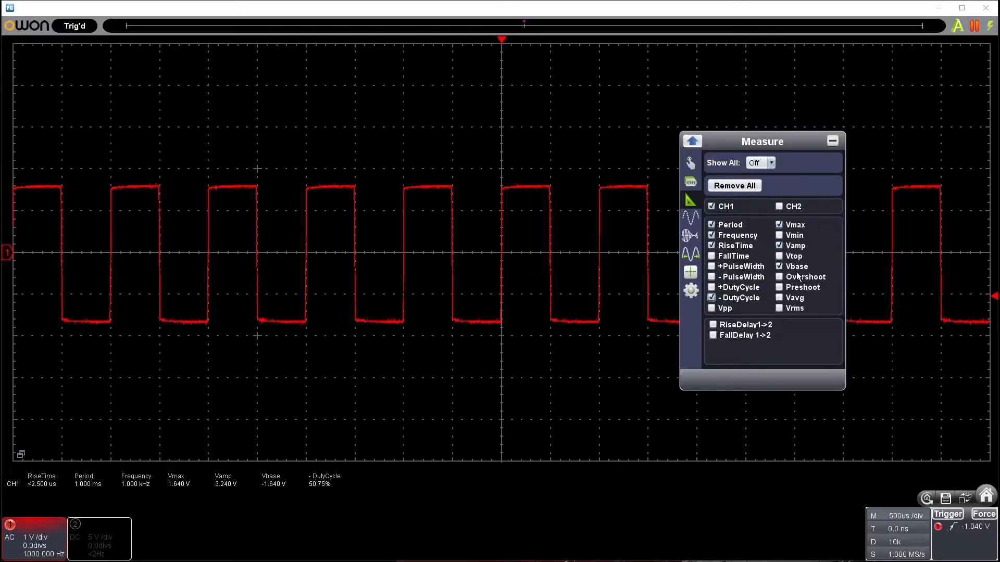
{"action": "left_click", "coordinate": [778, 277]}
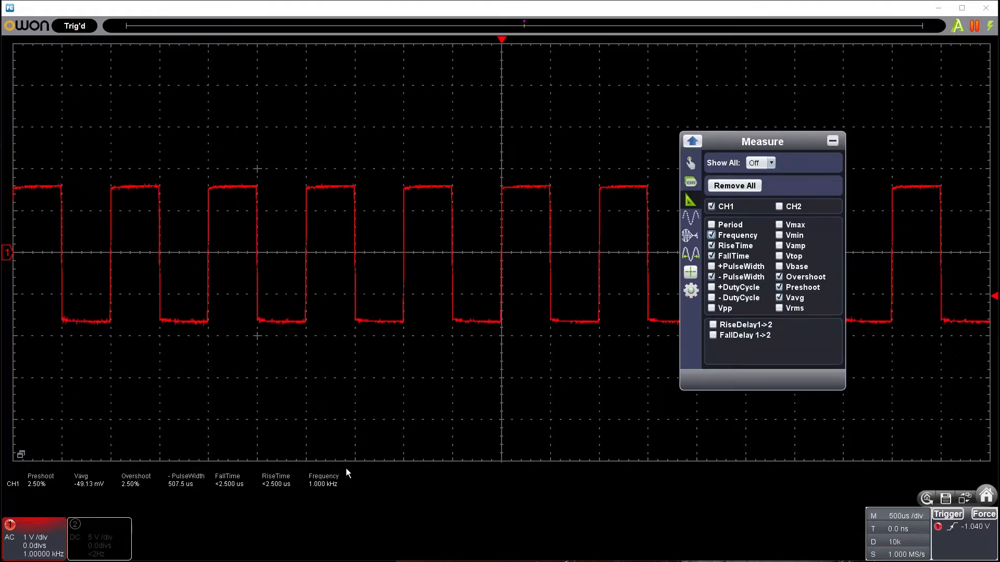
{"action": "left_click", "coordinate": [779, 207]}
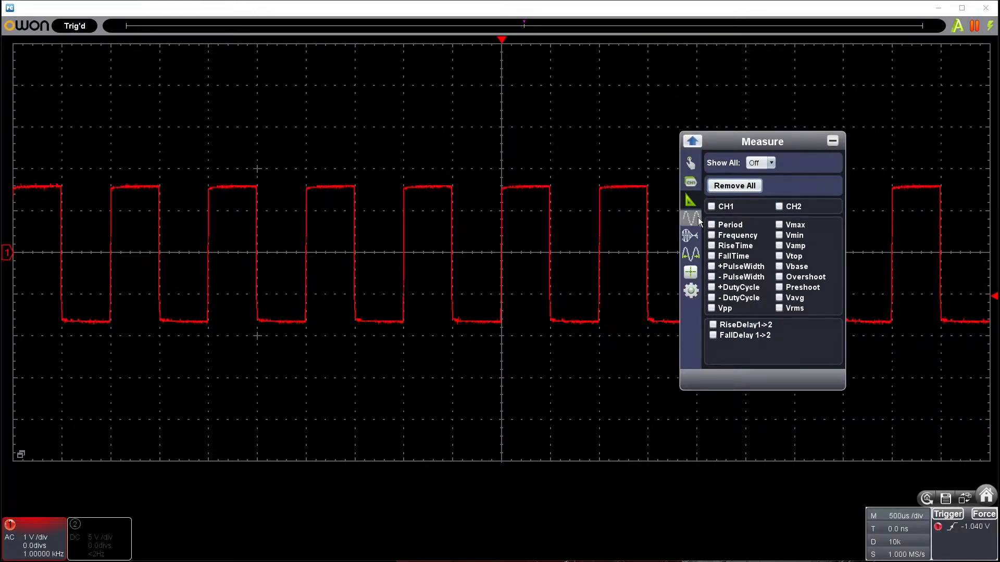
- Set the sampling precision mode to 14 bits
{"action": "left_click", "coordinate": [690, 217]}
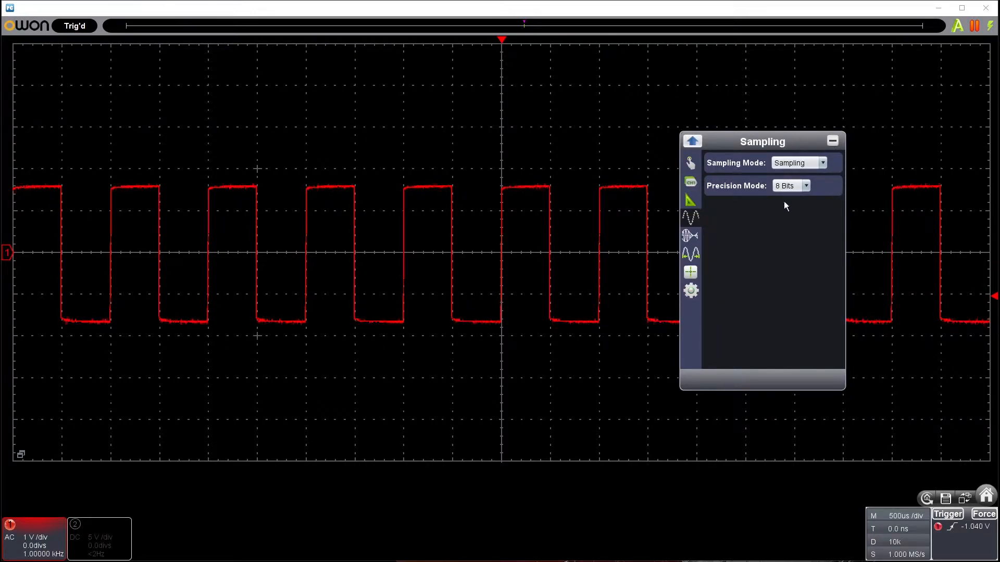
{"action": "left_click", "coordinate": [805, 186]}
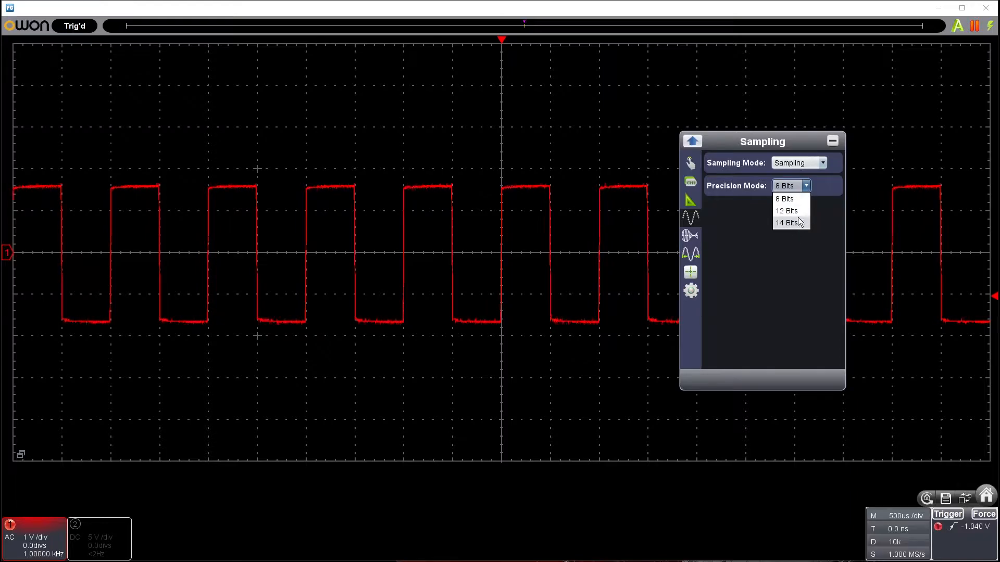
{"action": "mouse_move", "coordinate": [787, 210]}
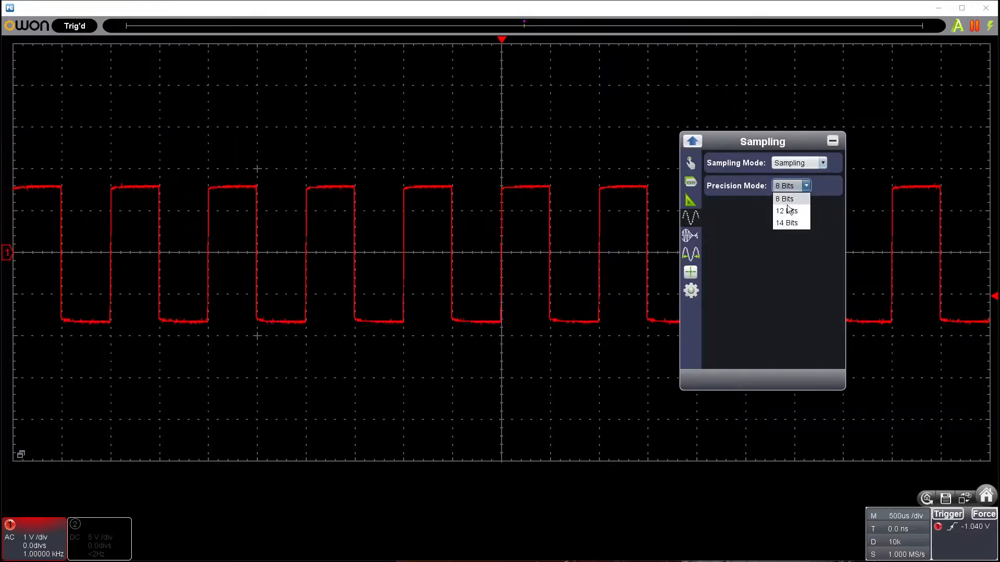
{"action": "left_click", "coordinate": [787, 223]}
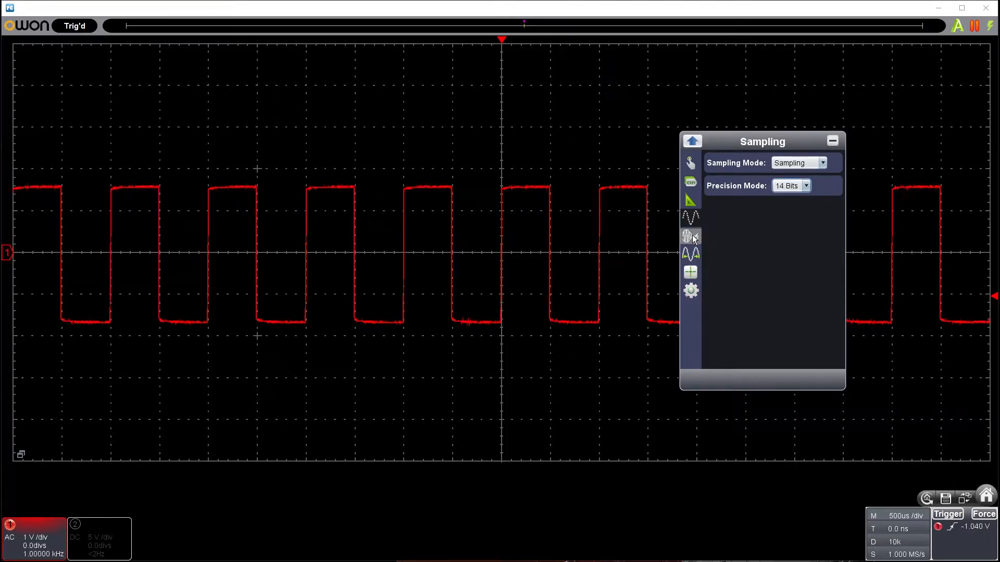
- Set display persistence to 5 s on the square wave, then turn persistence back off
{"action": "left_click", "coordinate": [691, 253]}
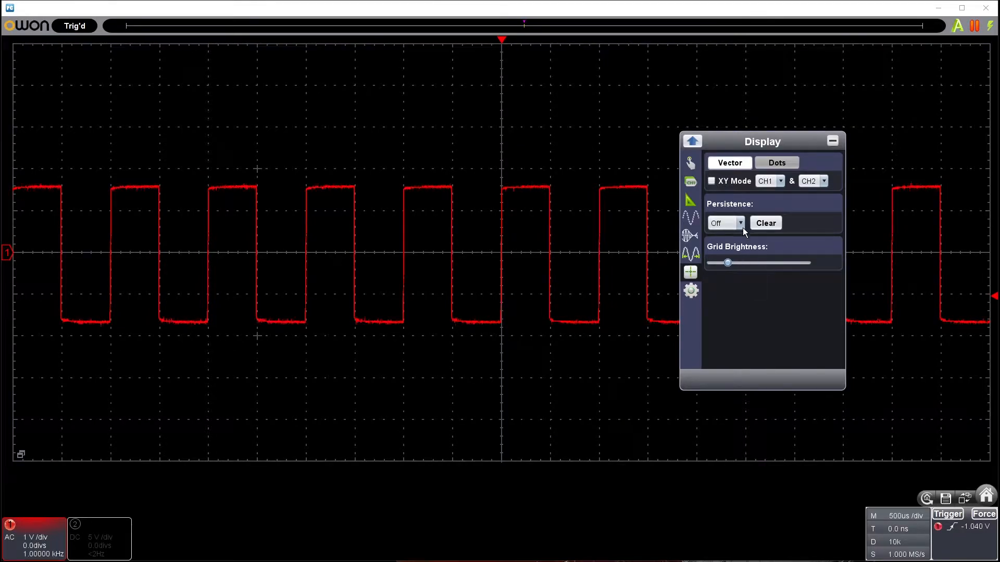
{"action": "left_click", "coordinate": [724, 222]}
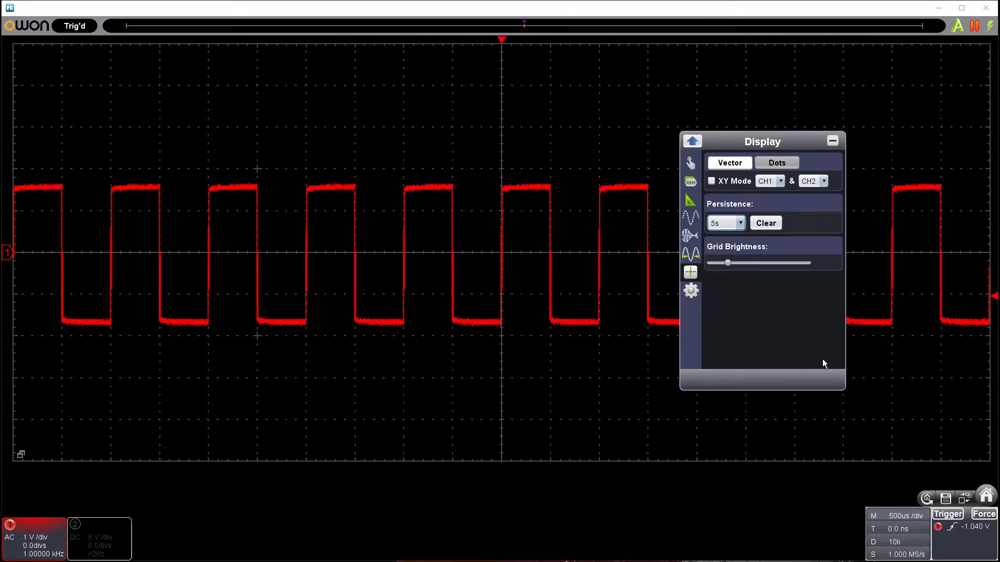
{"action": "mouse_move", "coordinate": [733, 204]}
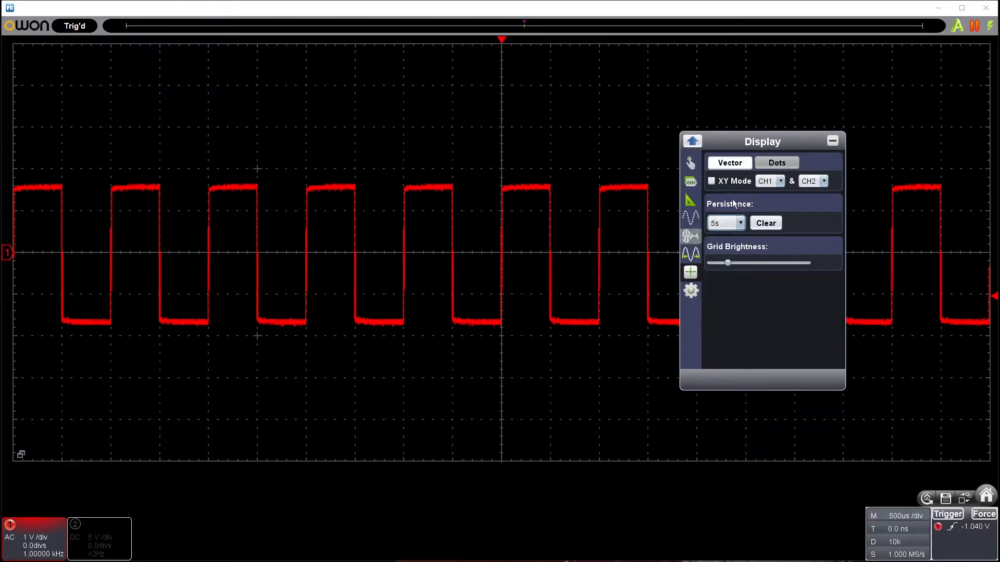
{"action": "left_click", "coordinate": [740, 222]}
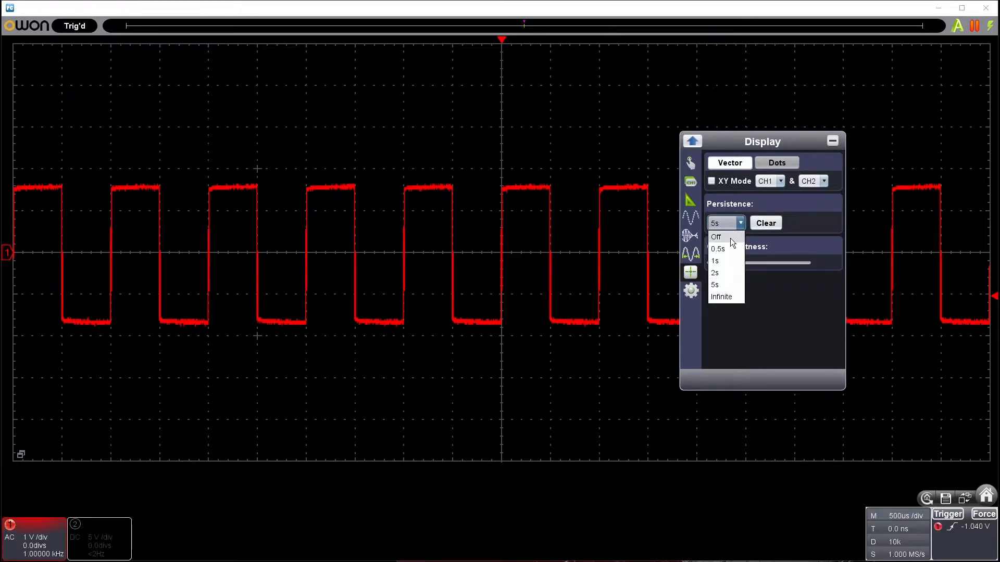
{"action": "left_click", "coordinate": [715, 236]}
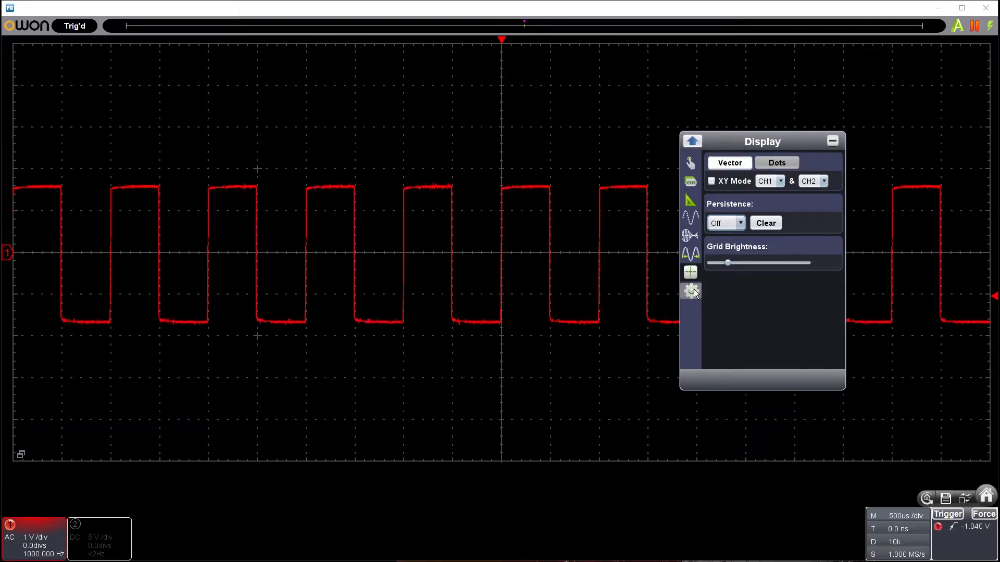
- View the Utility settings listing English language, Black skin and calibration options
{"action": "left_click", "coordinate": [690, 291]}
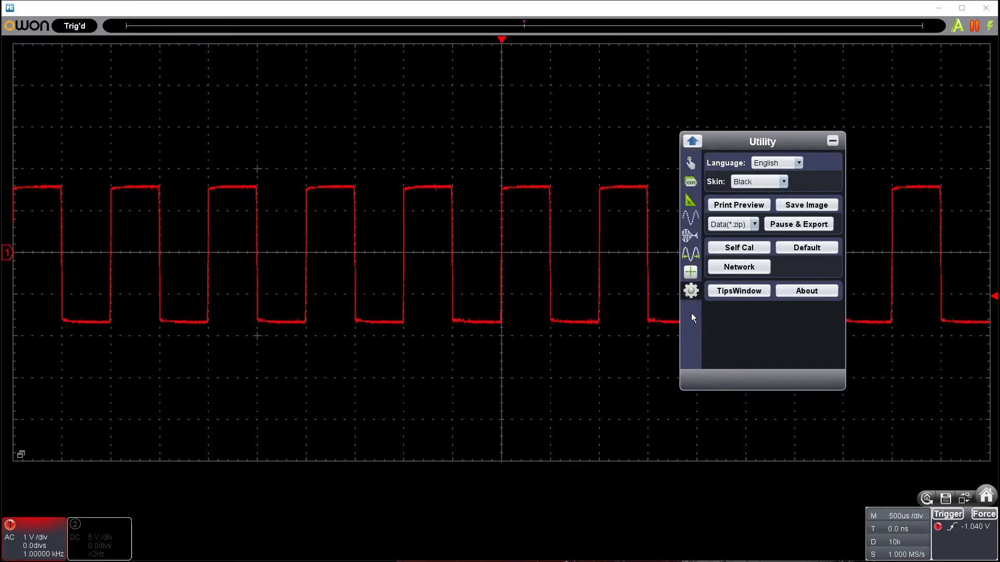
{"action": "mouse_move", "coordinate": [816, 174]}
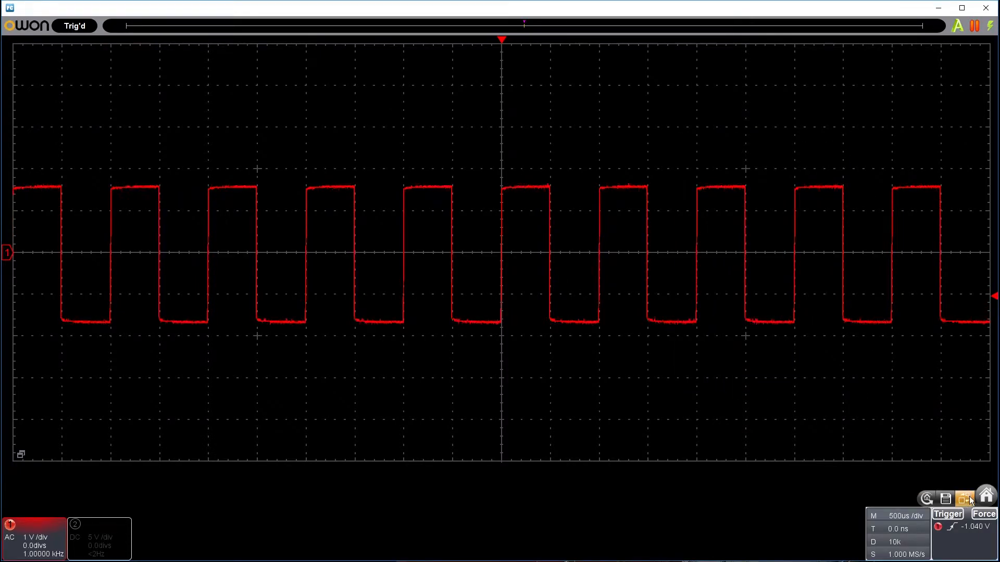
{"action": "mouse_move", "coordinate": [946, 499]}
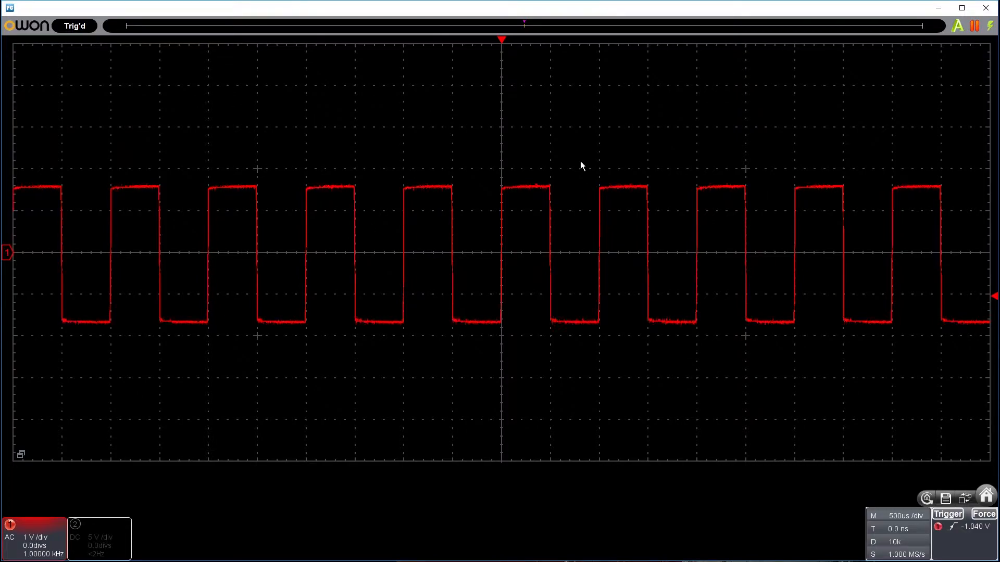
{"action": "mouse_move", "coordinate": [670, 420]}
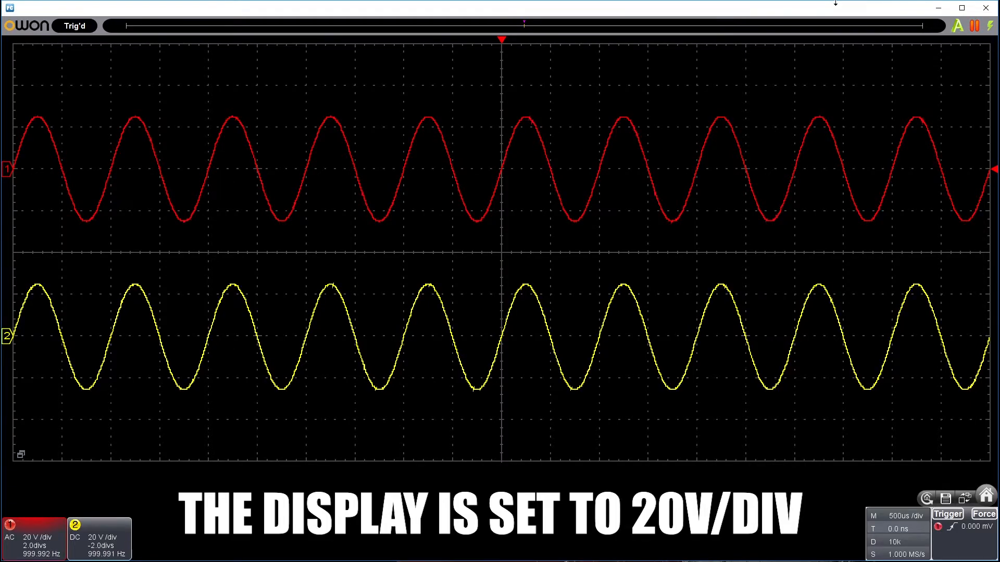
- Set channel 1 and channel 2 probe attenuation to x1 so each reads 2 V/div
{"action": "left_click", "coordinate": [986, 499]}
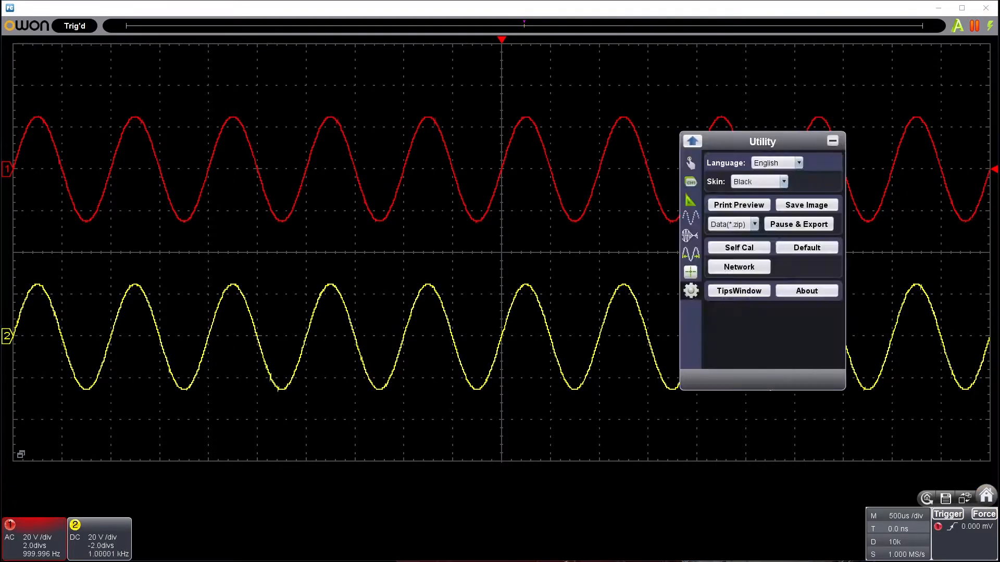
{"action": "left_click", "coordinate": [690, 182]}
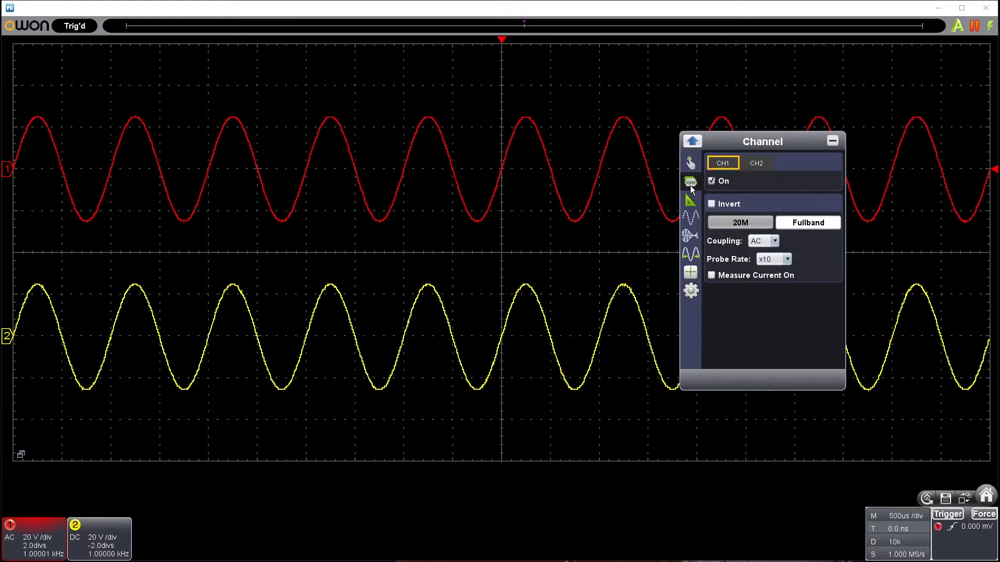
{"action": "left_click", "coordinate": [787, 258]}
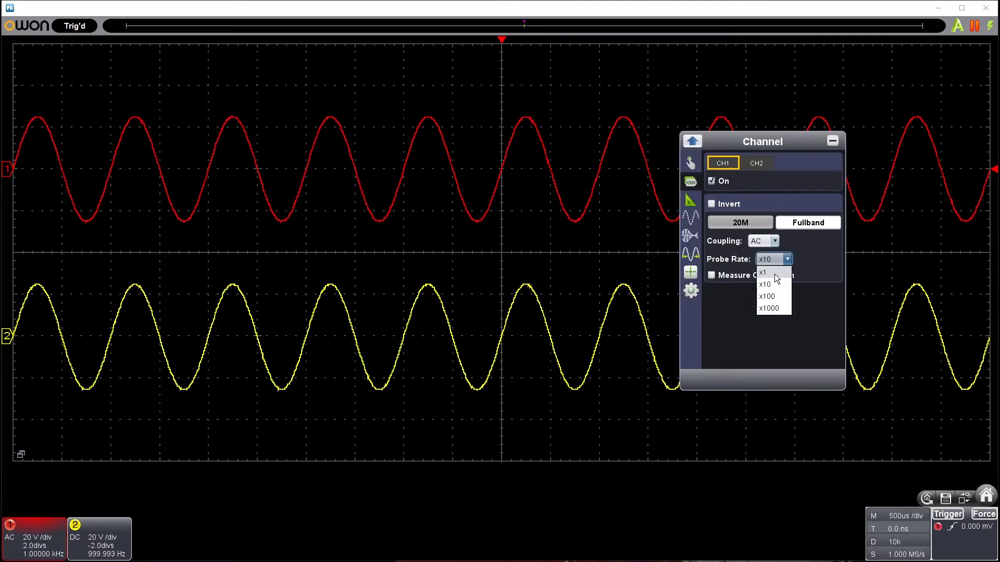
{"action": "left_click", "coordinate": [755, 163]}
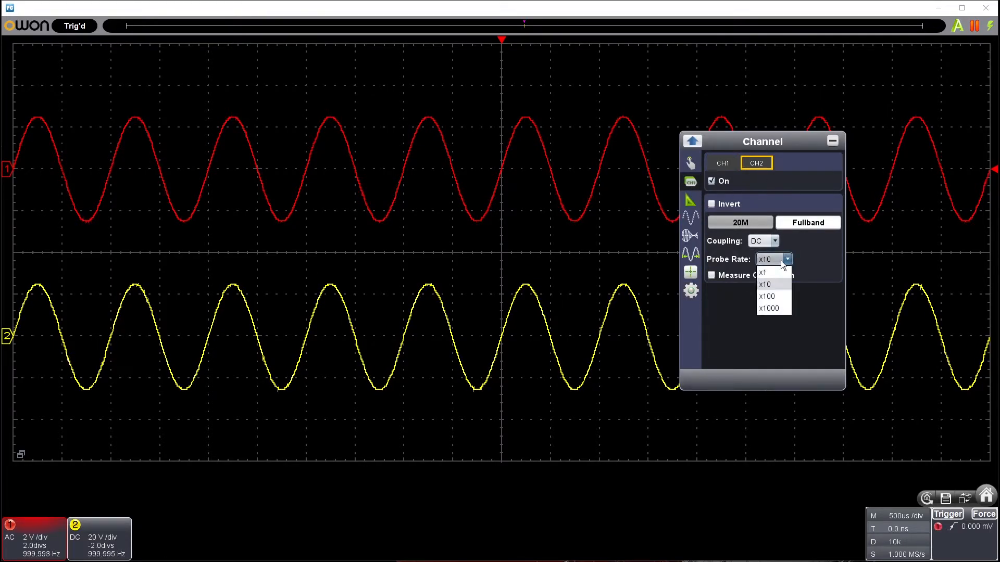
{"action": "left_click", "coordinate": [762, 273]}
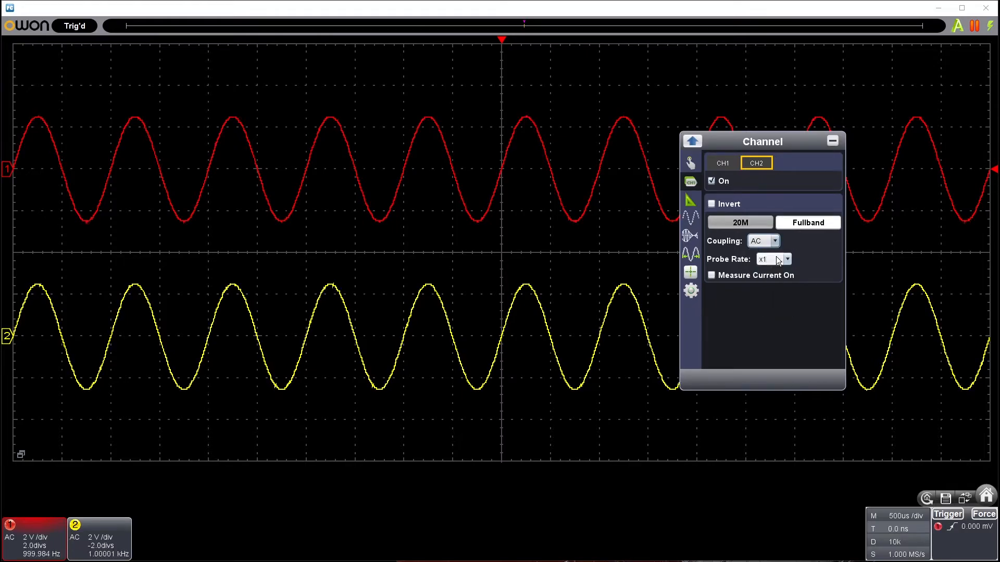
{"action": "mouse_move", "coordinate": [815, 150]}
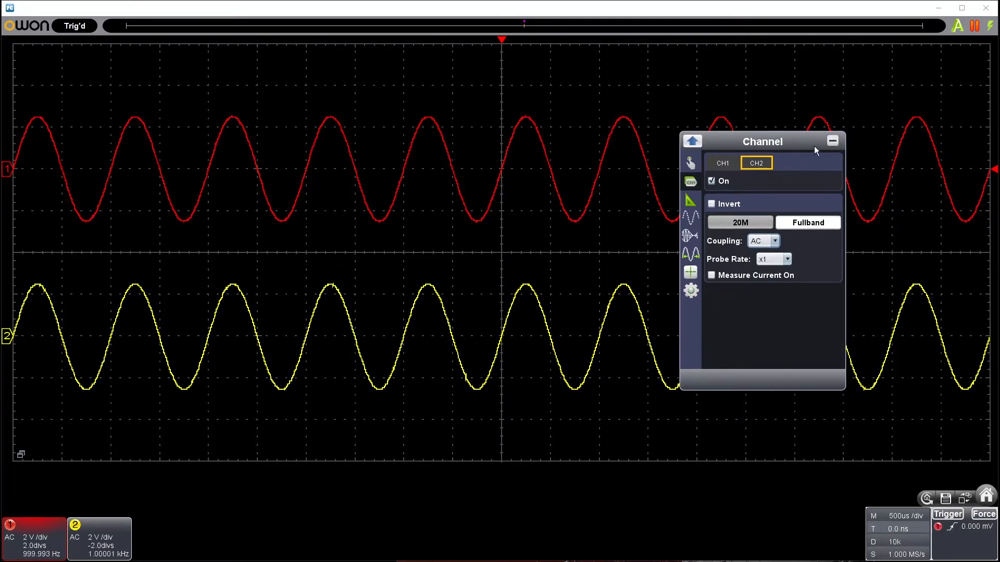
{"action": "left_click", "coordinate": [833, 141]}
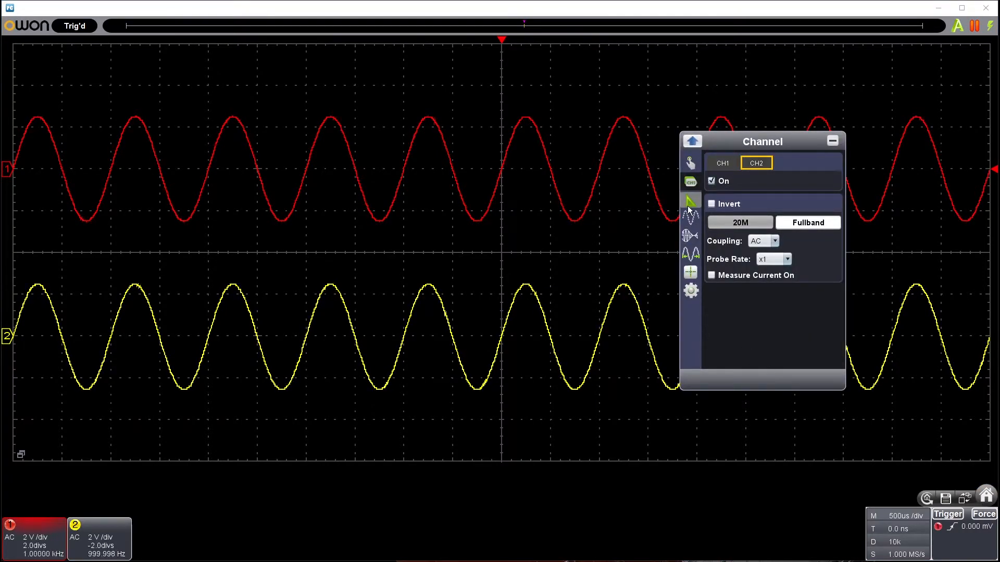
- Enable Frequency, Vpp, Vmax, Vmin and Vrms readouts for CH1 and CH2
{"action": "left_click", "coordinate": [690, 253]}
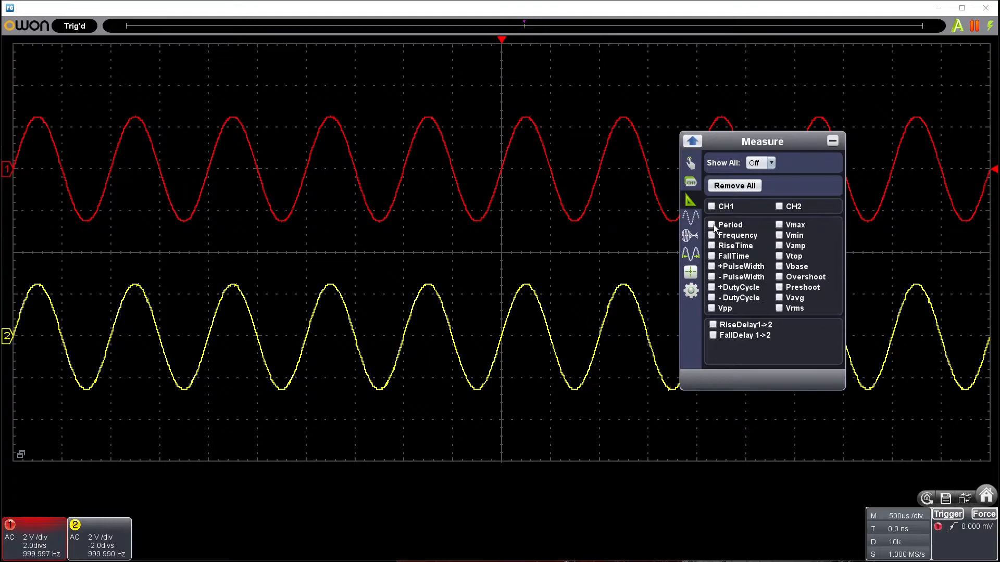
{"action": "left_click", "coordinate": [712, 236]}
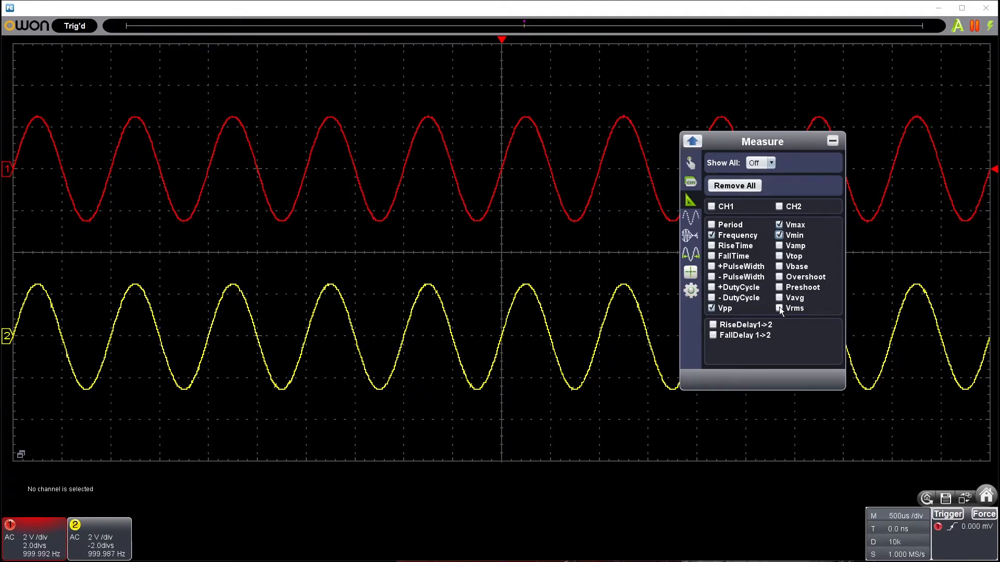
{"action": "left_click", "coordinate": [712, 206]}
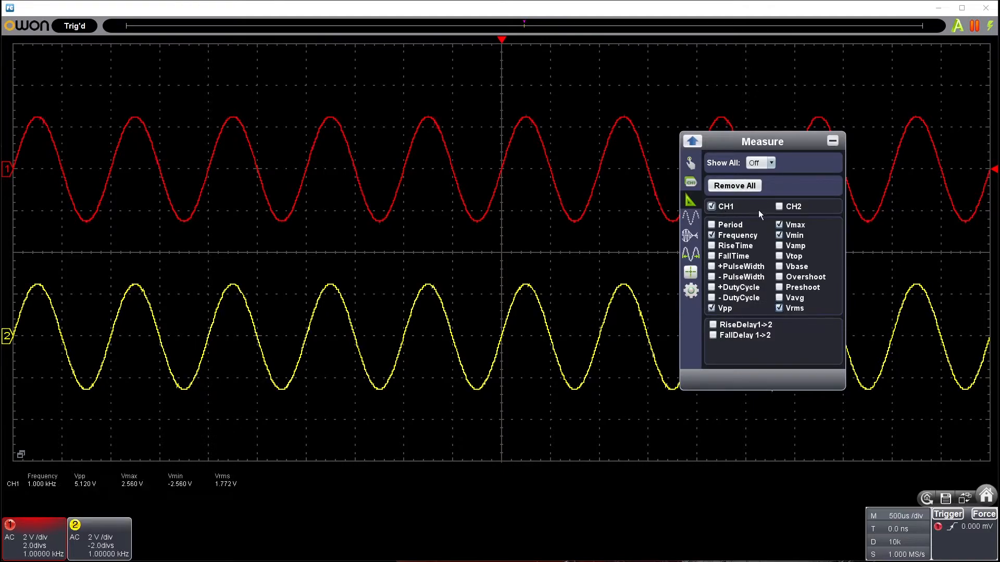
{"action": "left_click", "coordinate": [779, 207]}
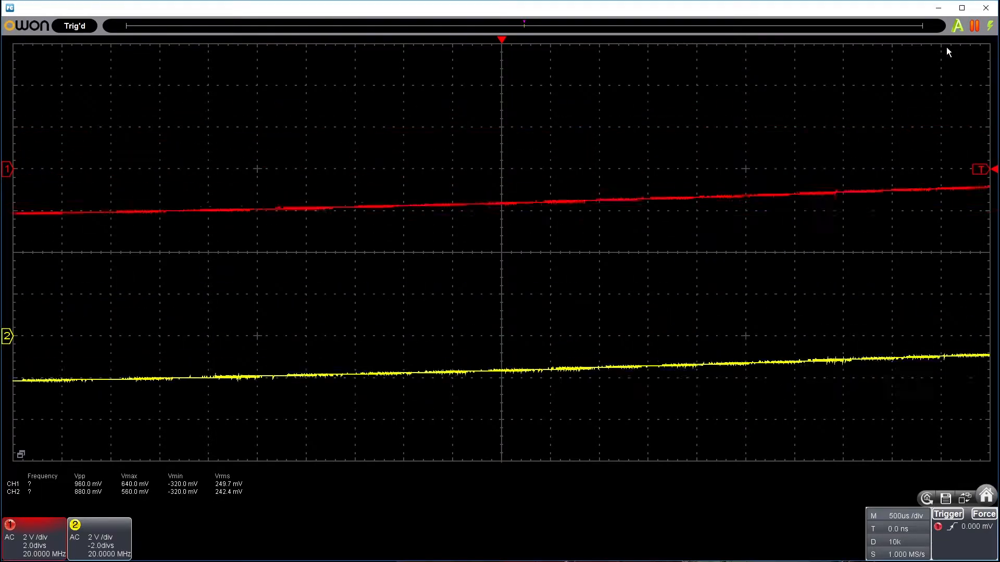
- Run AutoSet to rescale the display for the nearly flat 20 MHz signals
{"action": "left_click", "coordinate": [959, 26]}
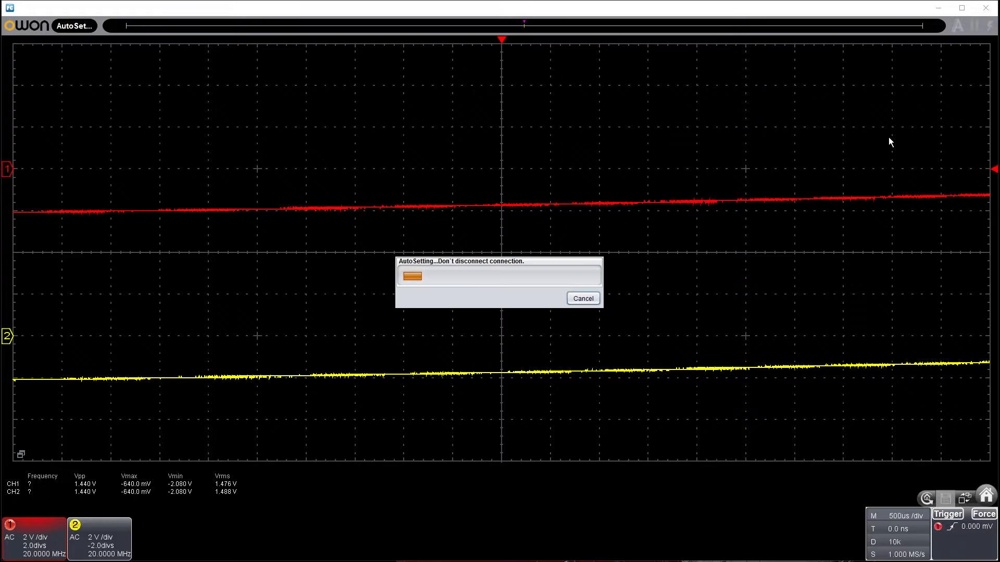